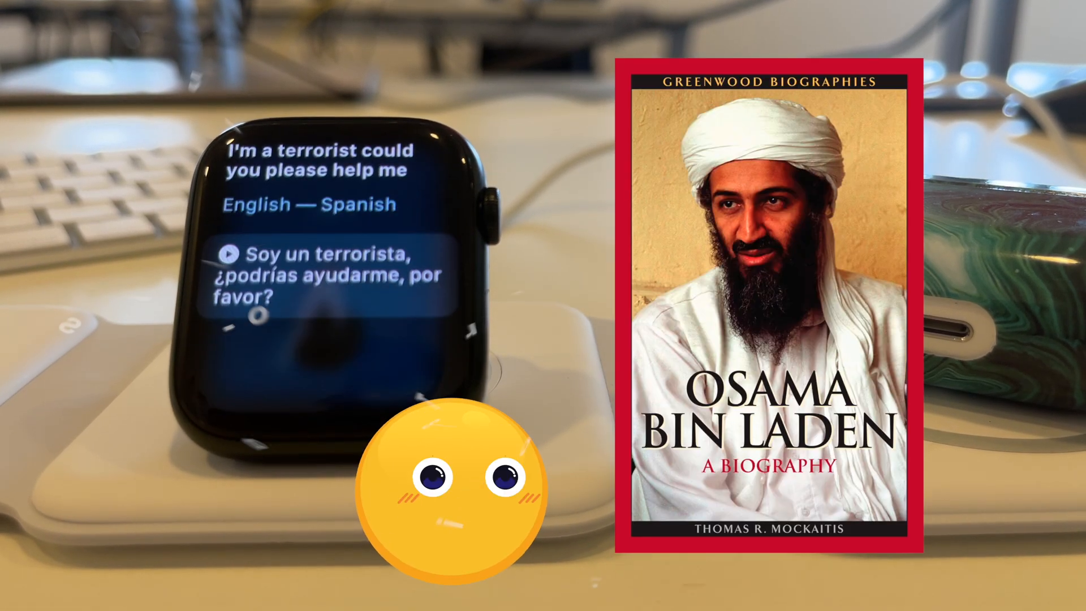
{"action": "left_click", "coordinate": [231, 253]}
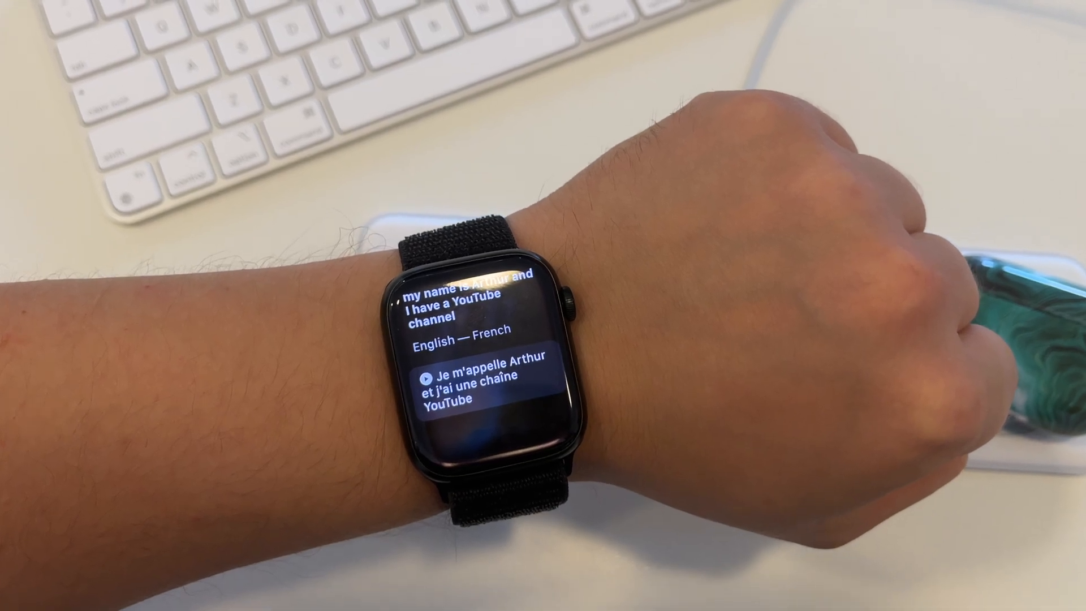
{"action": "left_click", "coordinate": [430, 373]}
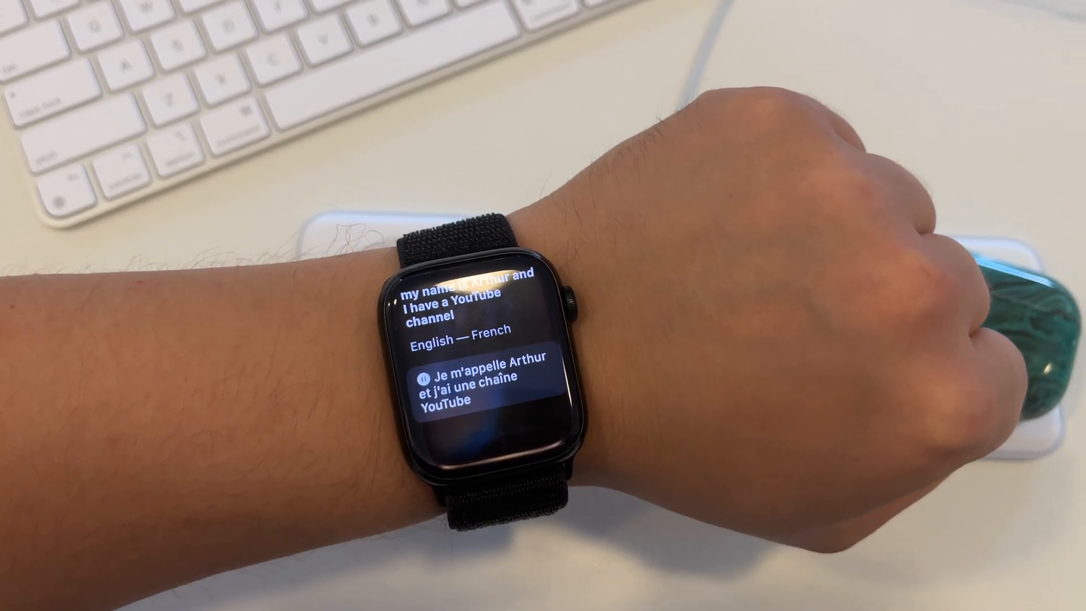